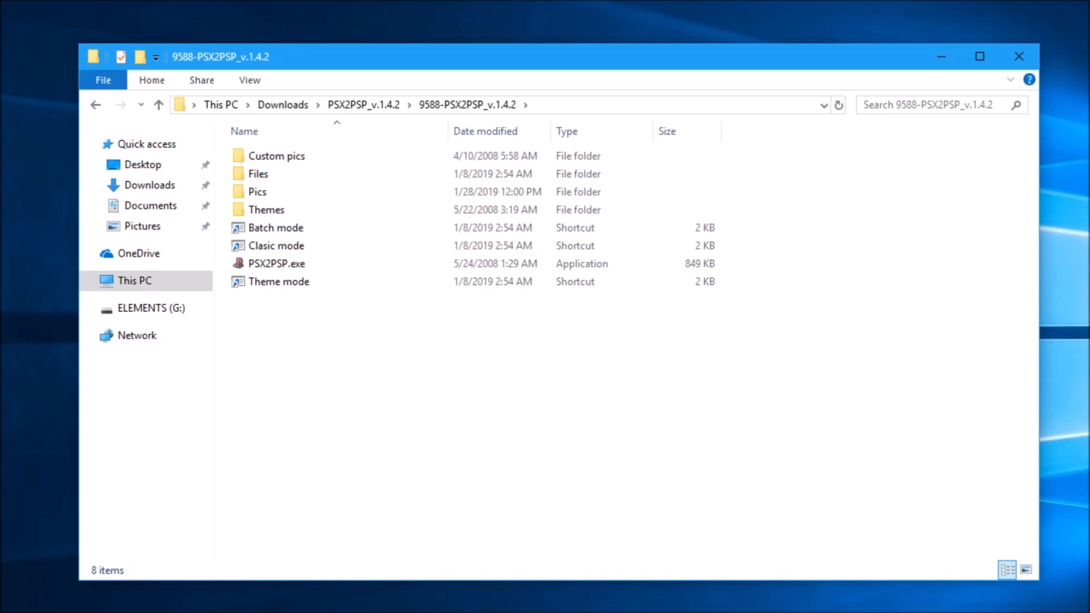
mouse_move(276, 263)
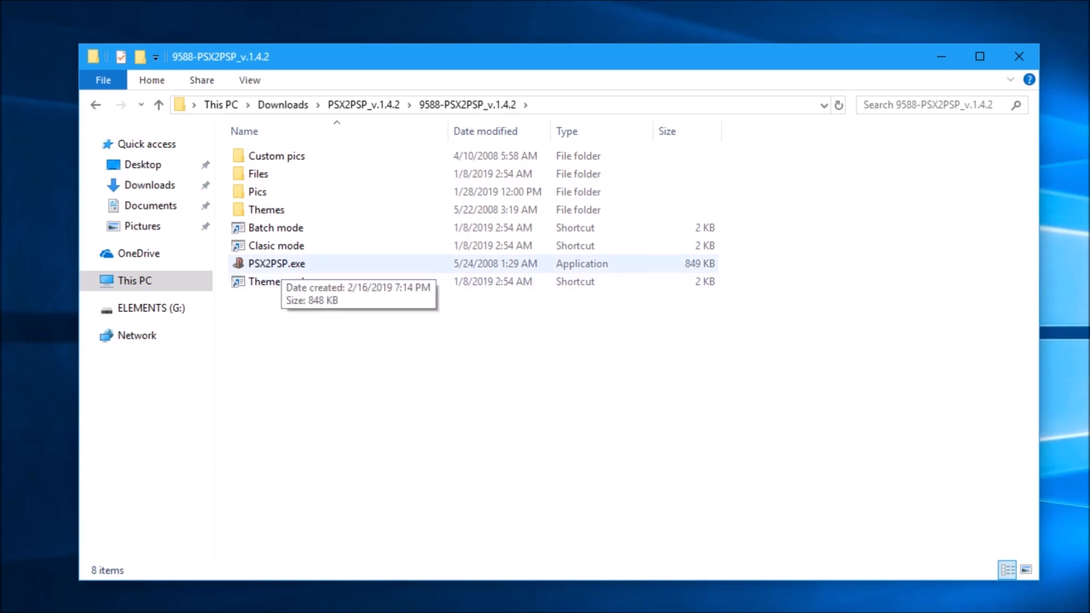
Launch PSX2PSP.exe from the 9588-PSX2PSP_v.1.4.2 download folder.
double_click(276, 263)
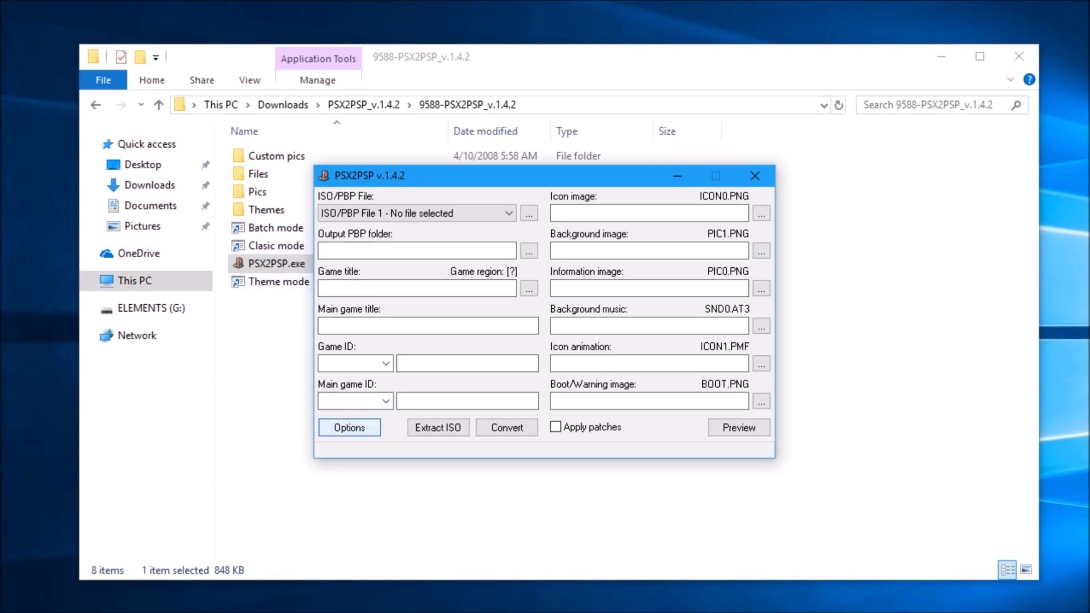
click(349, 427)
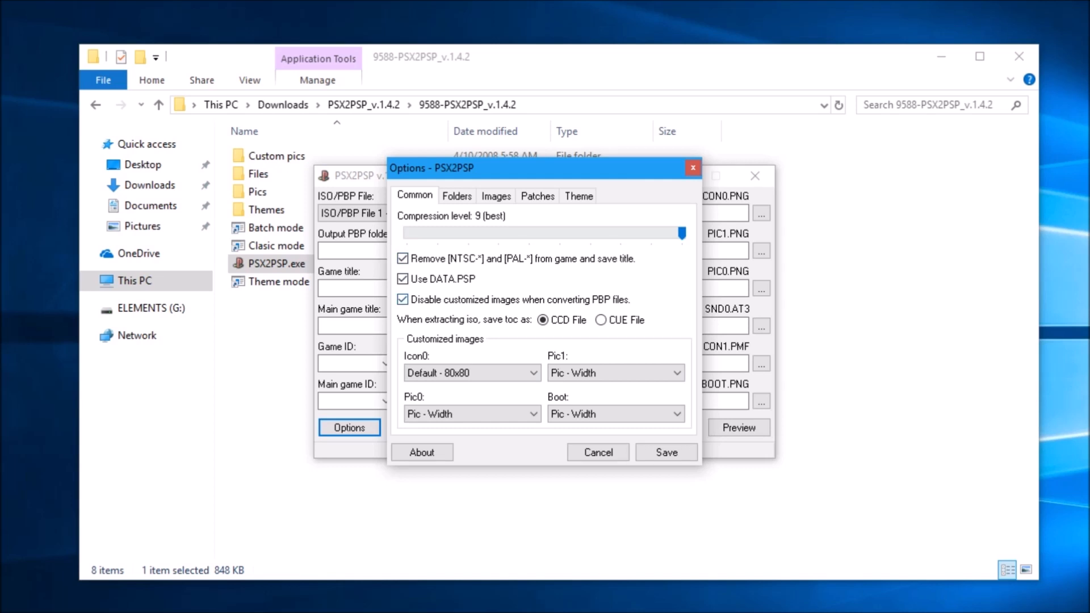
click(456, 195)
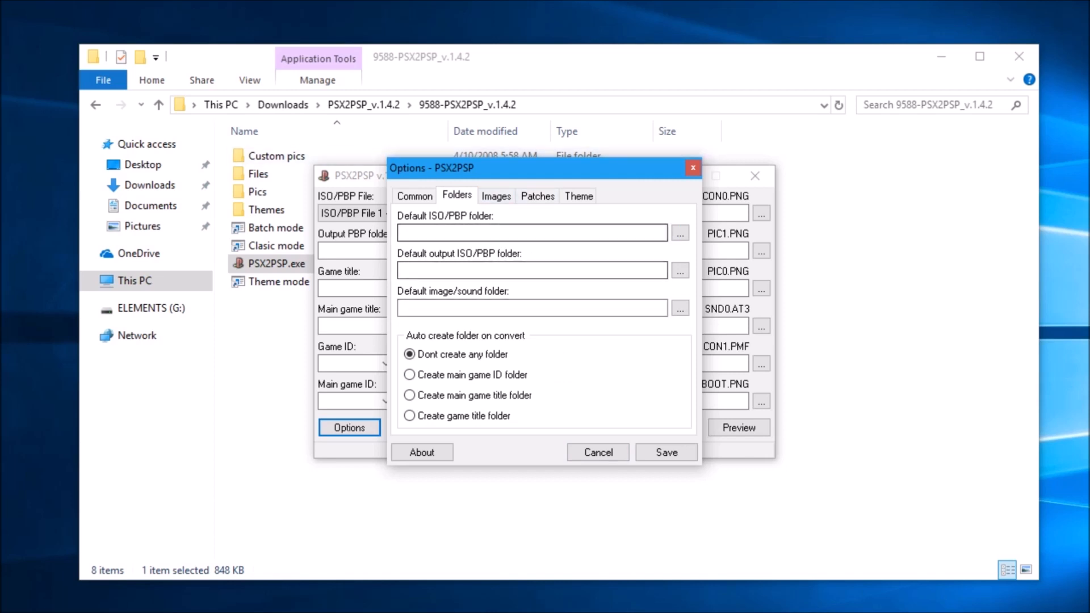
click(496, 195)
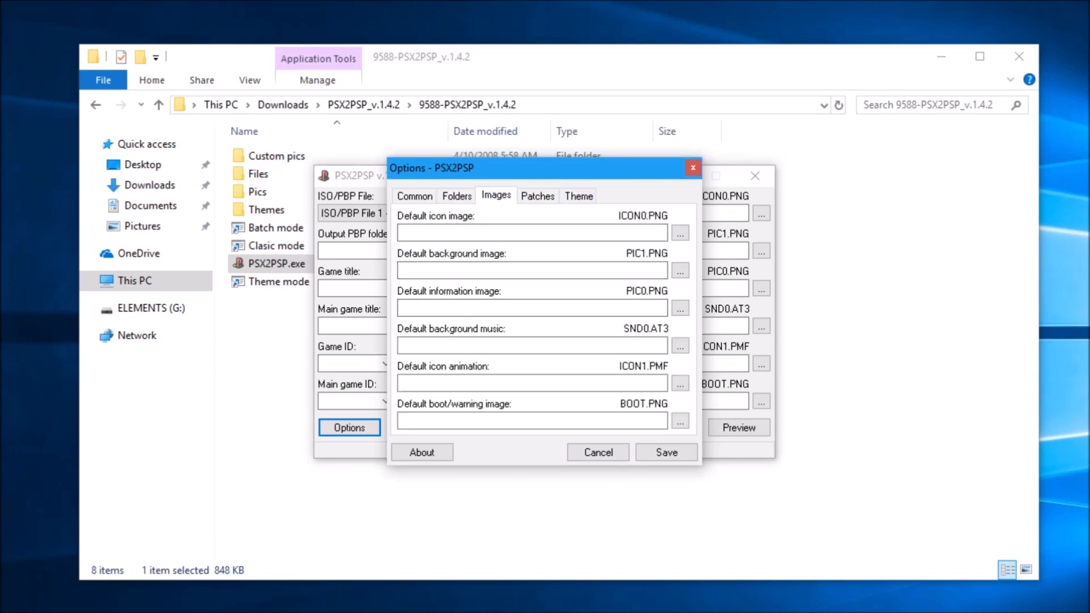
click(578, 196)
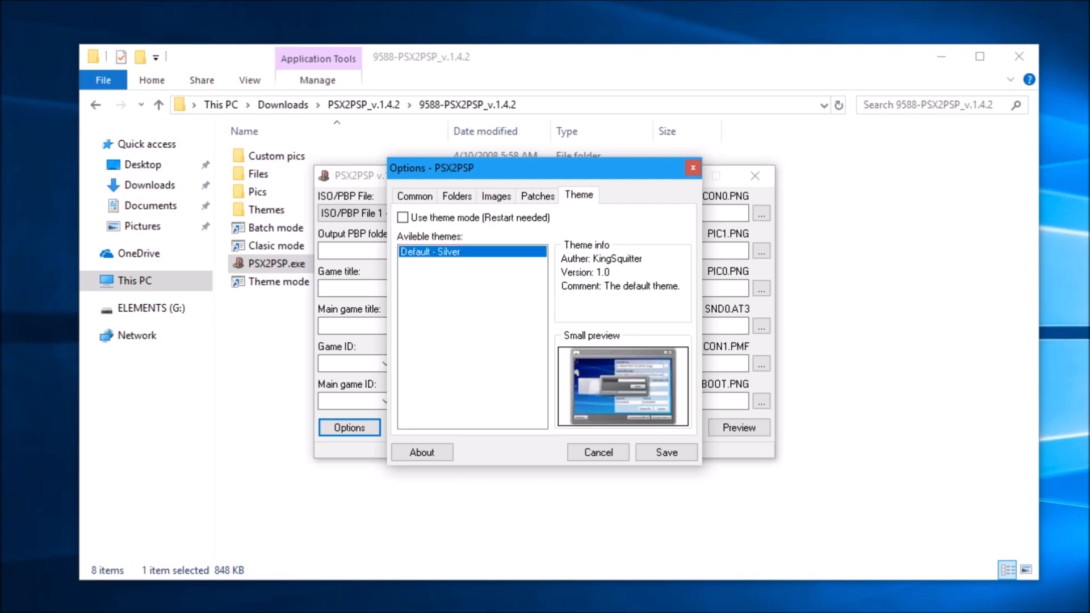
click(414, 196)
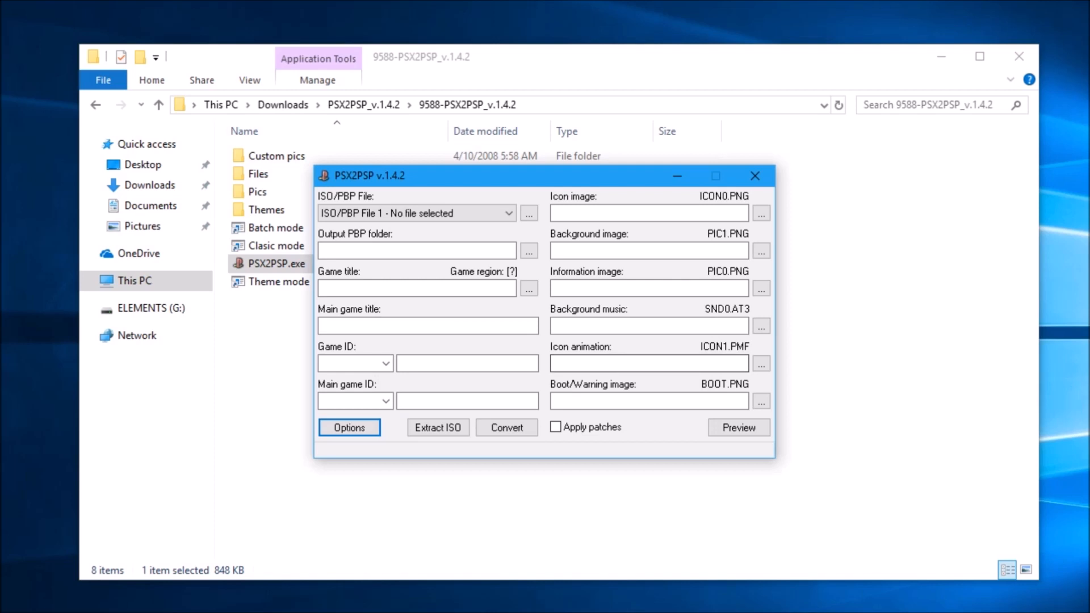
Load Dino Crisis.bin from 0 - Genre\Shooters\Dino Crisis as the input file.
click(528, 213)
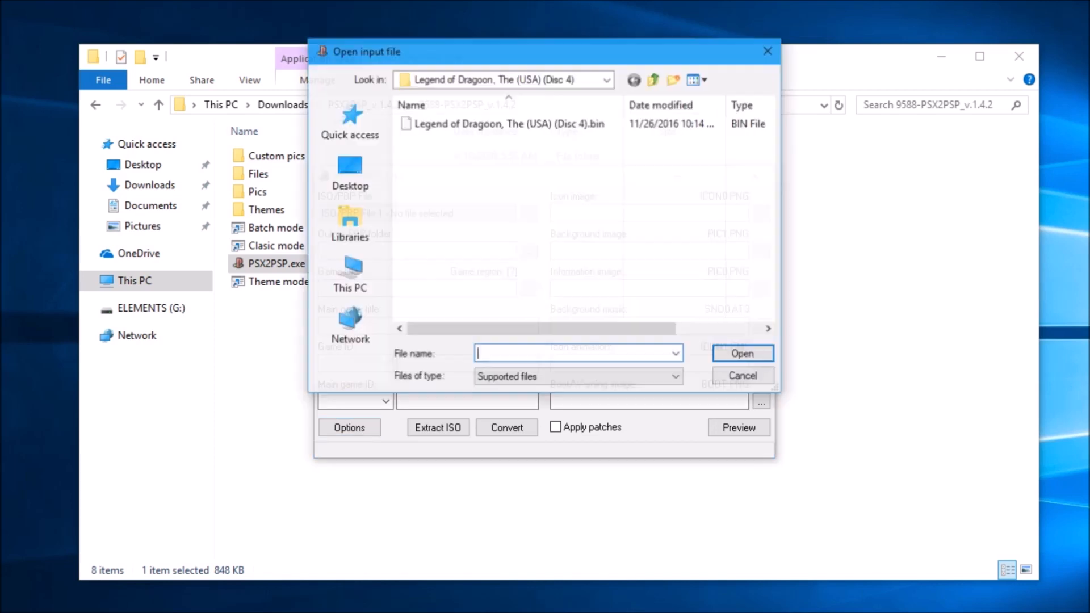
click(653, 80)
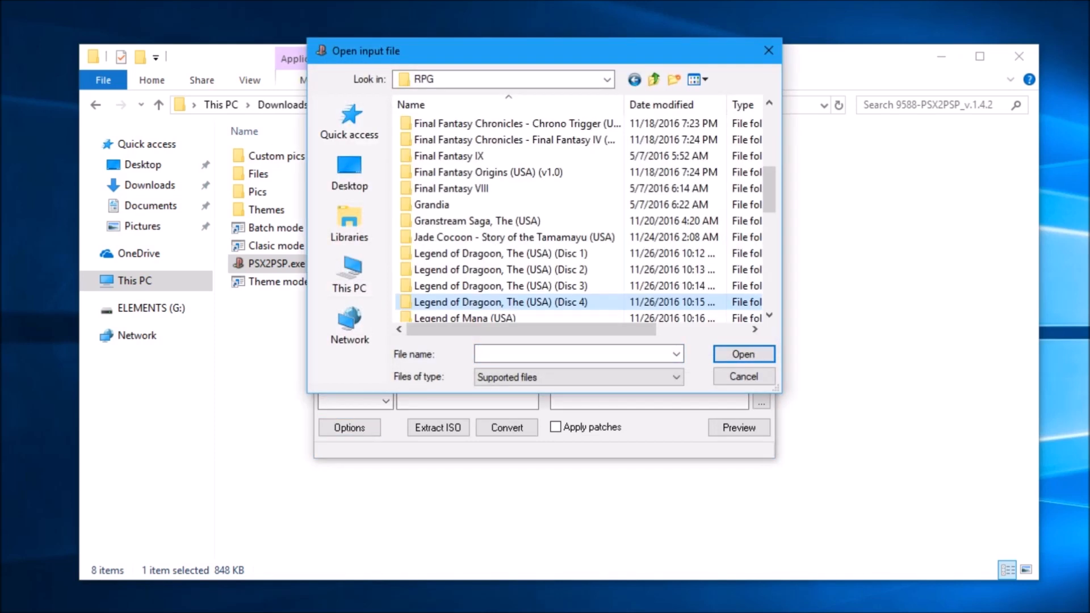
click(653, 78)
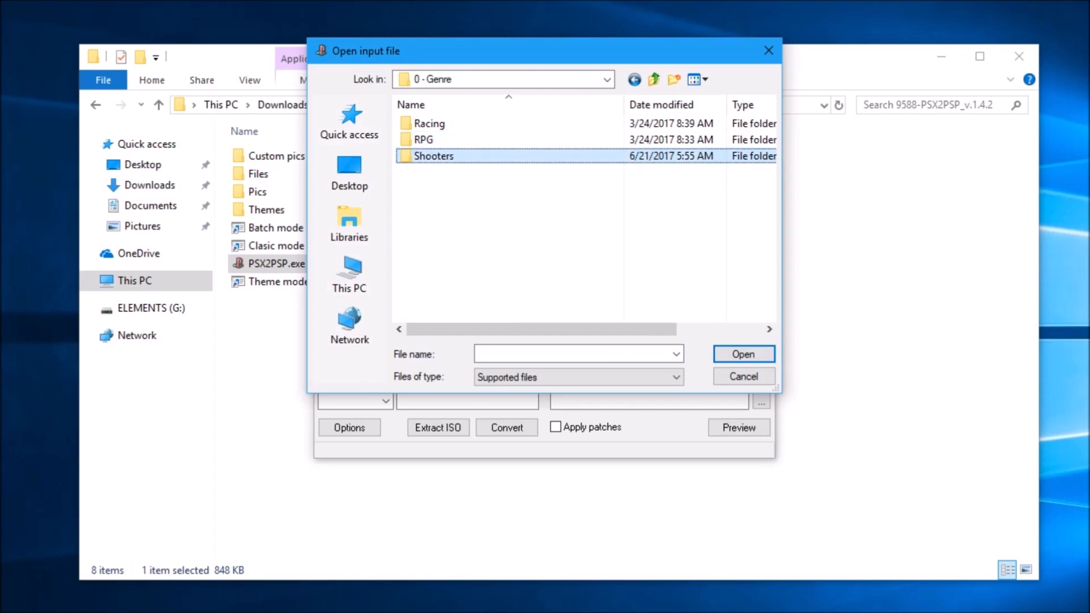
double_click(434, 156)
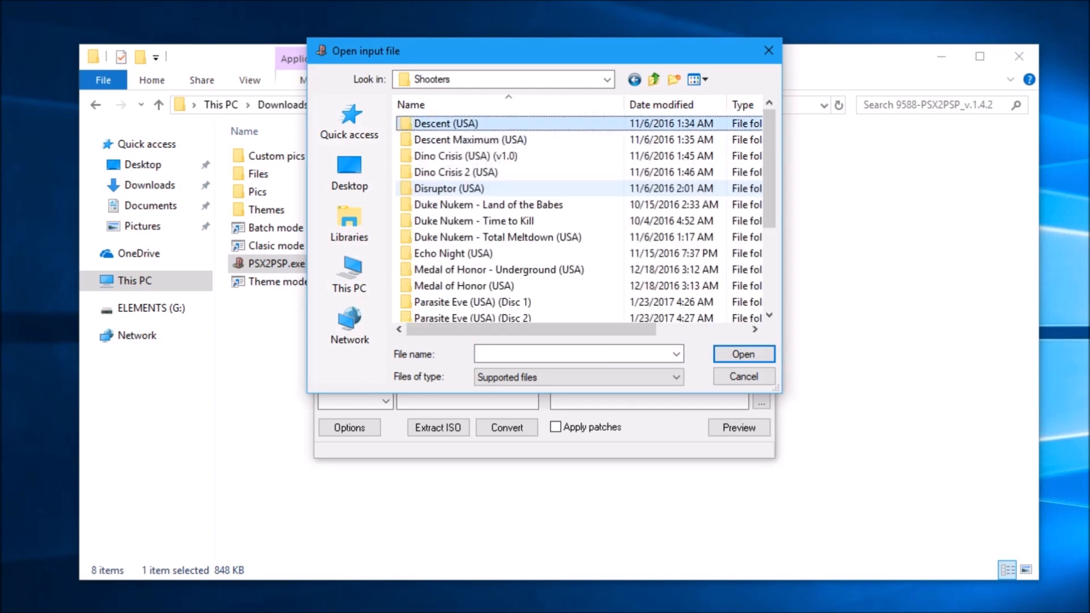
click(456, 171)
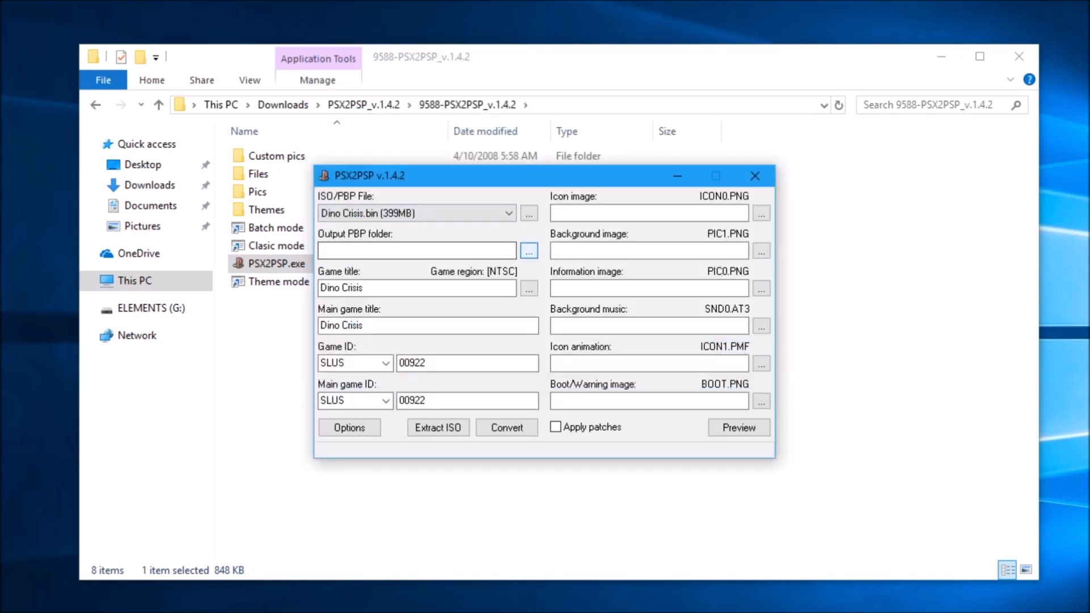
Reselect the Dino Crisis.bin input slot and browse for the output PBP folder.
click(507, 213)
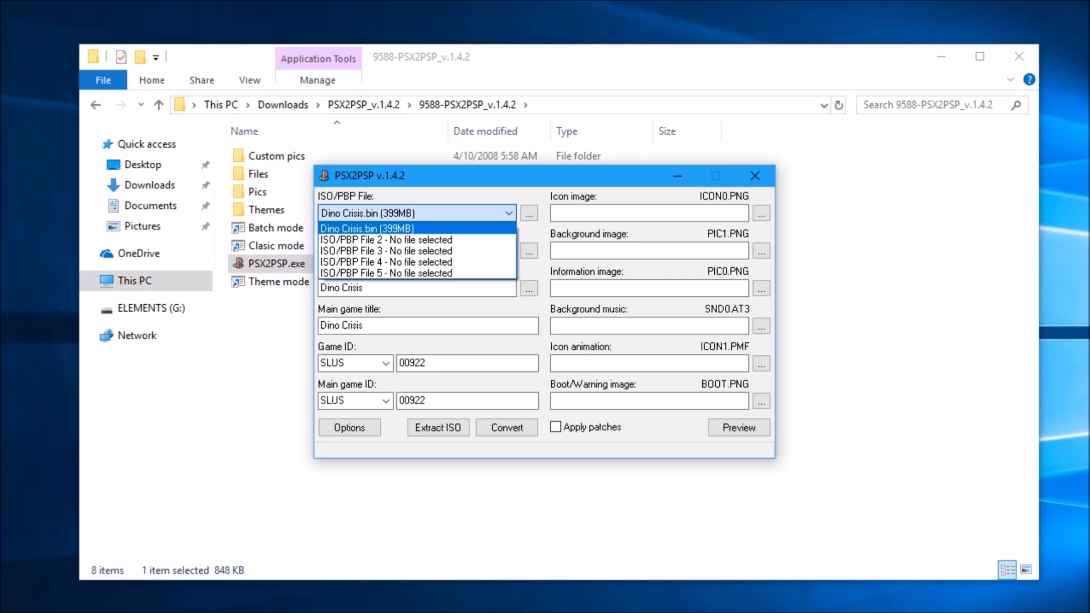
click(386, 239)
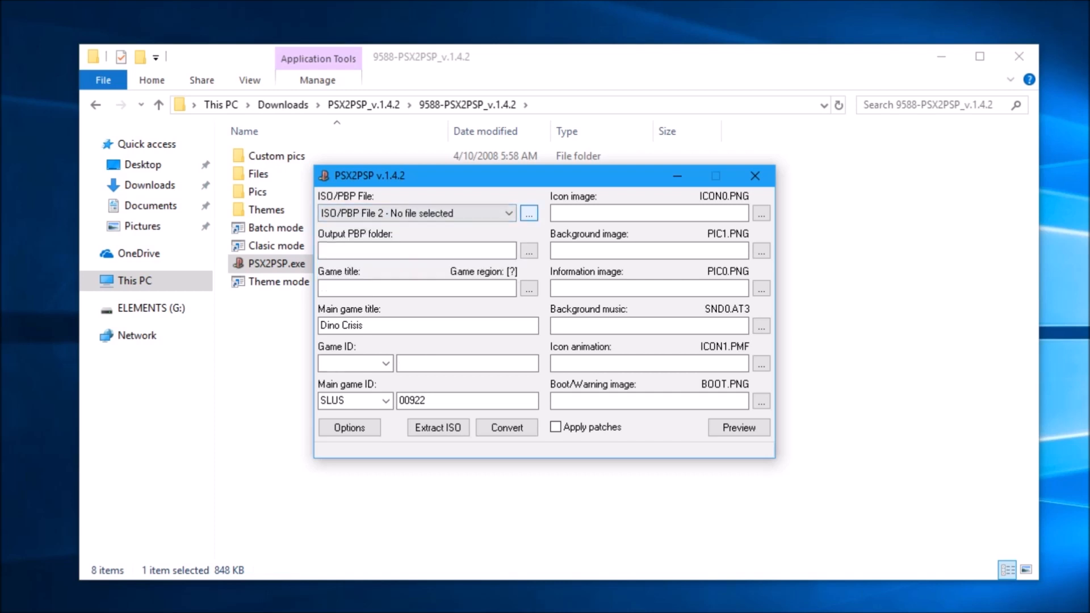
click(508, 214)
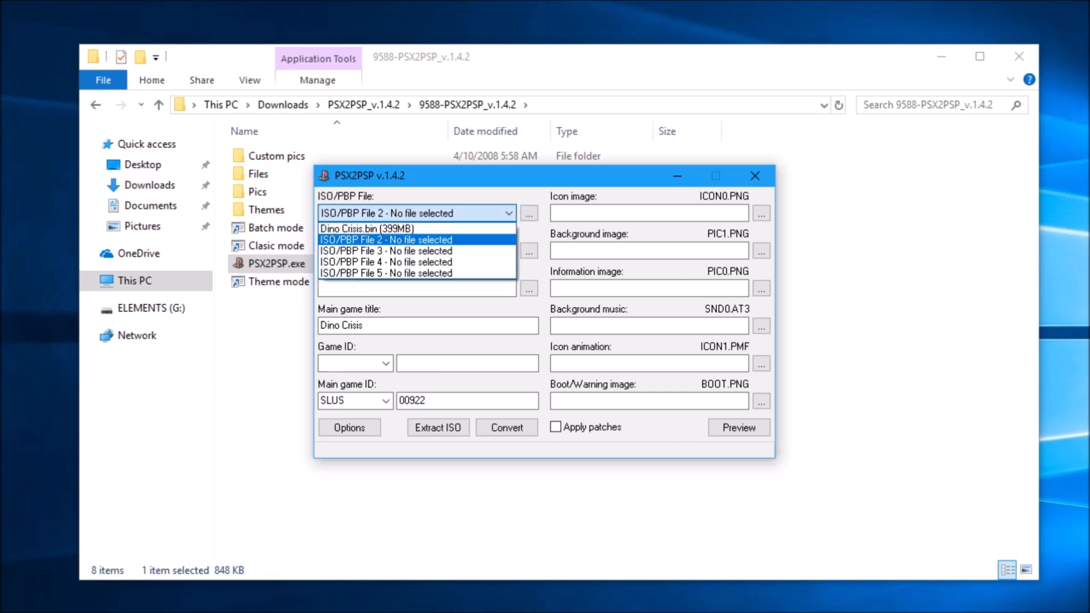
click(366, 228)
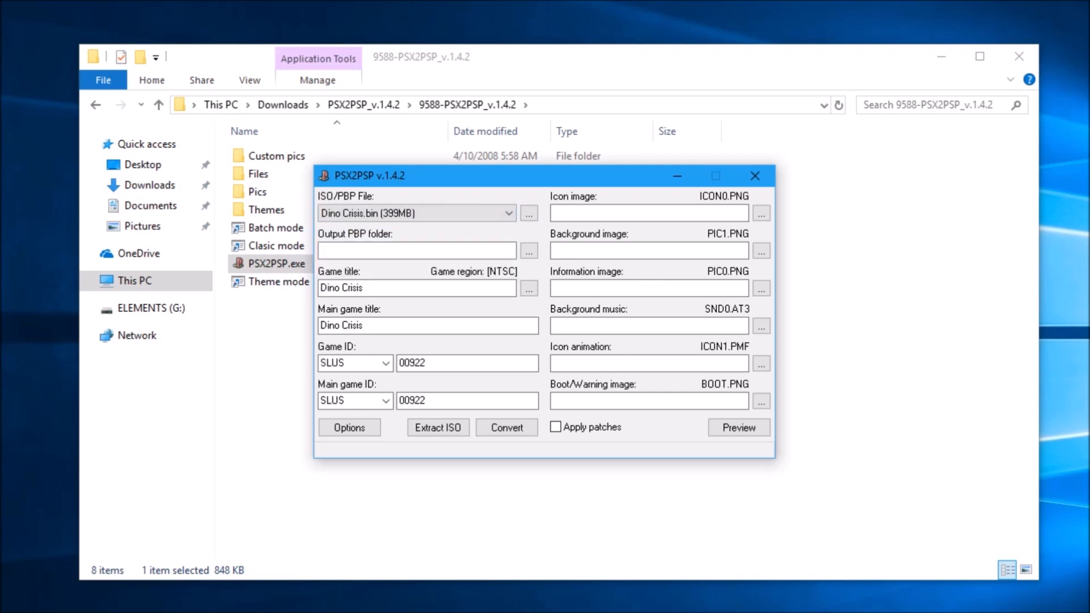
click(528, 250)
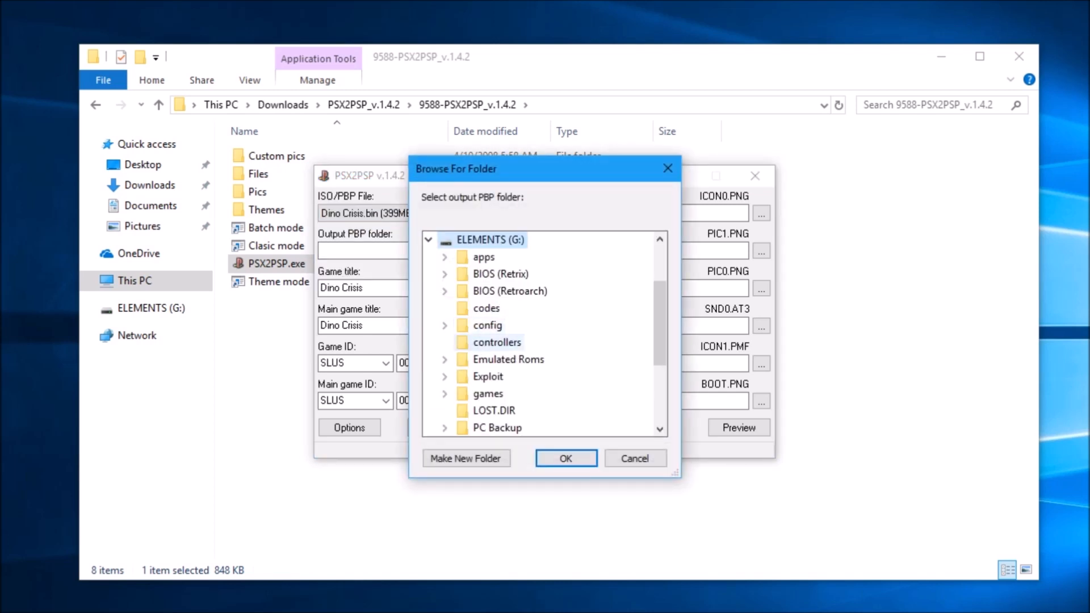
Set the output folder to Emulated Roms\Sony - Playstation\0 - Genre\Shooters.
click(445, 360)
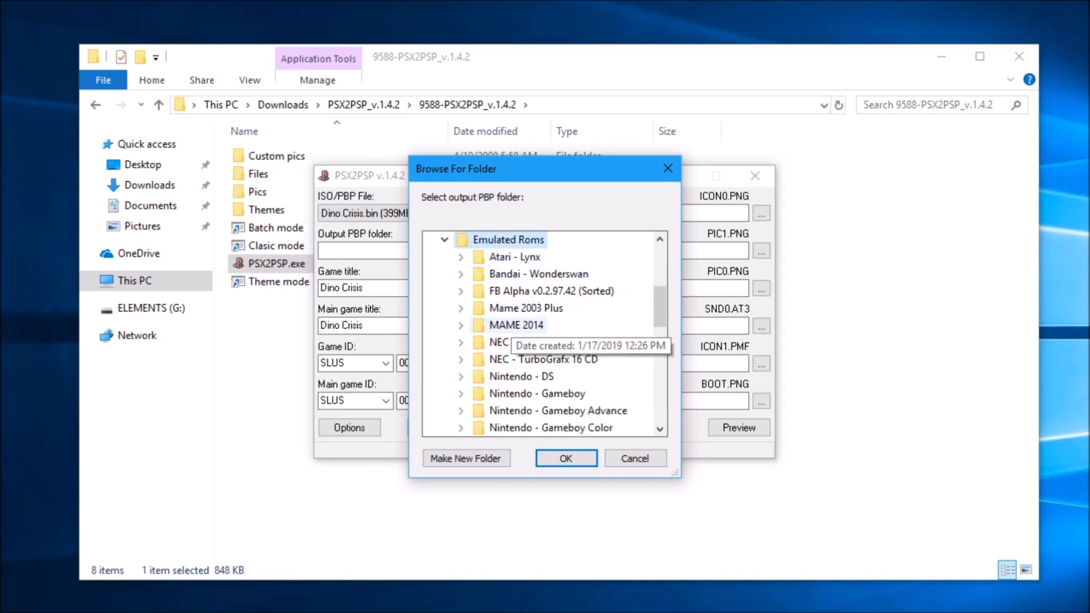
scroll(down, 3)
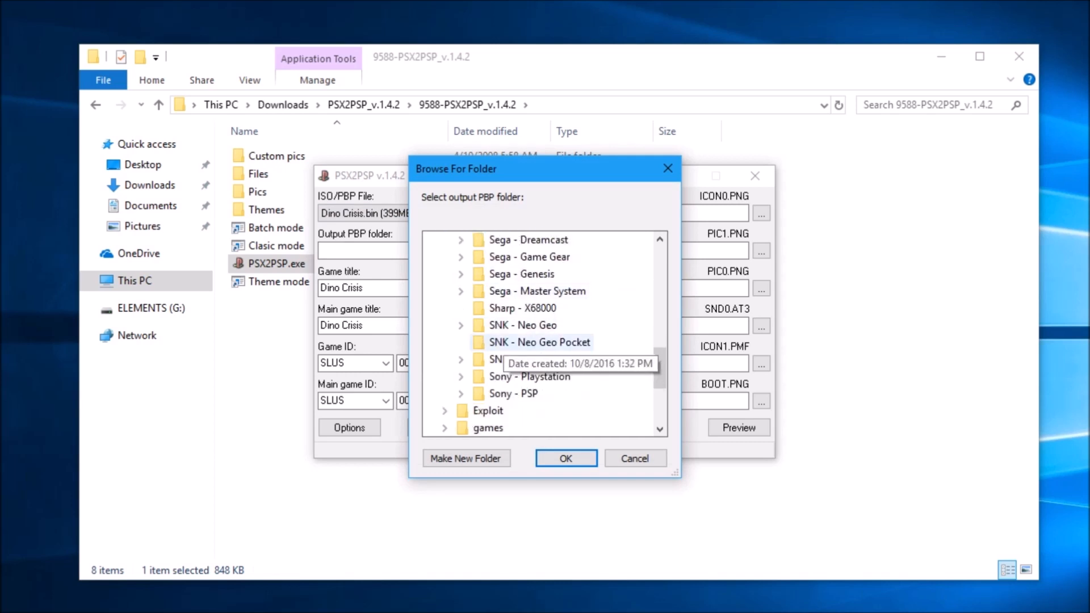
click(527, 376)
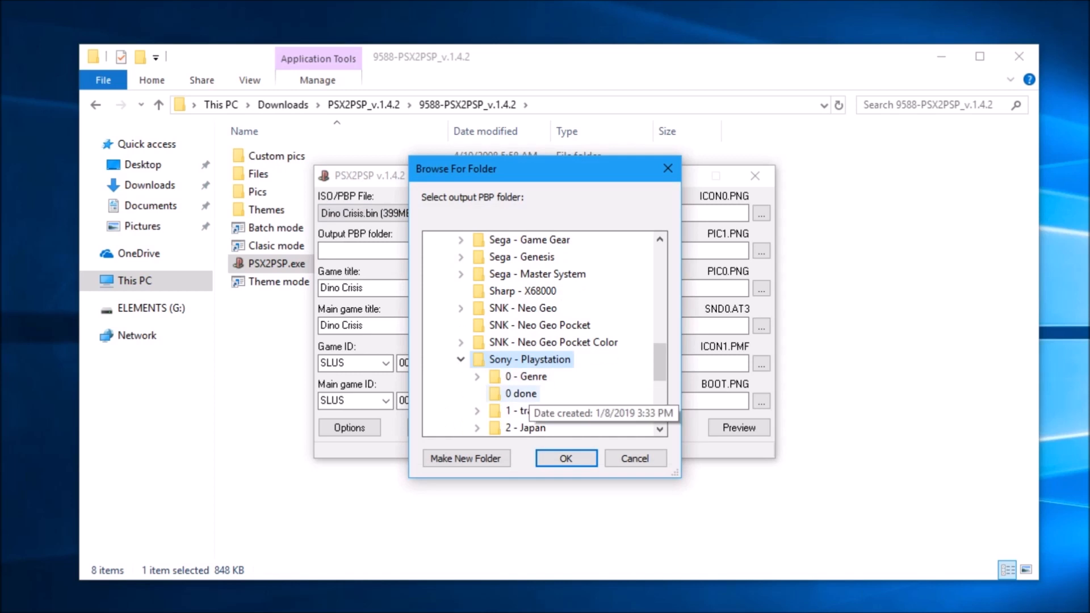
click(478, 375)
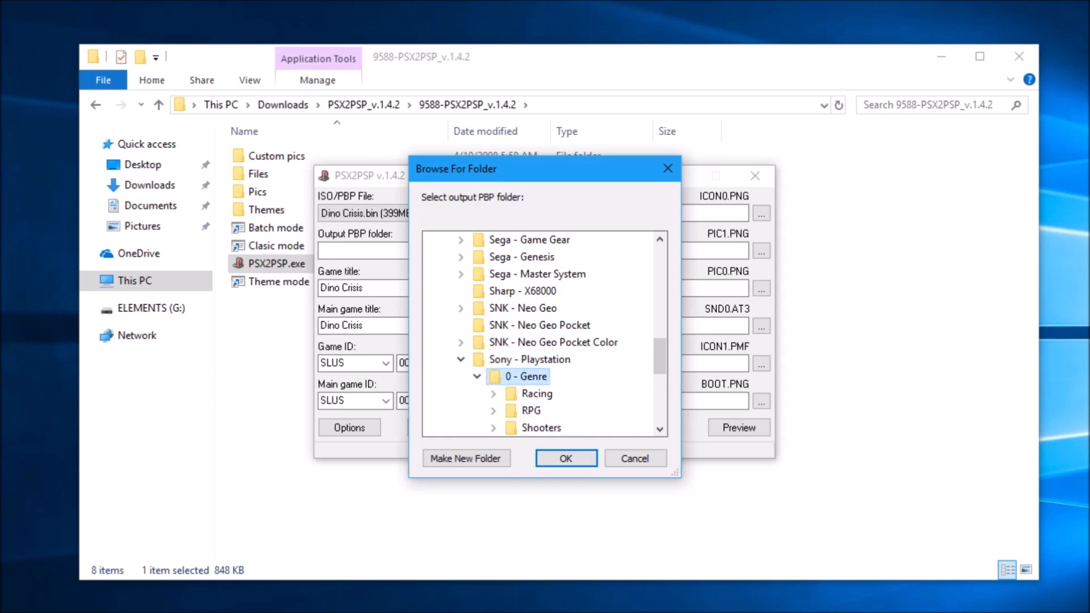
click(493, 428)
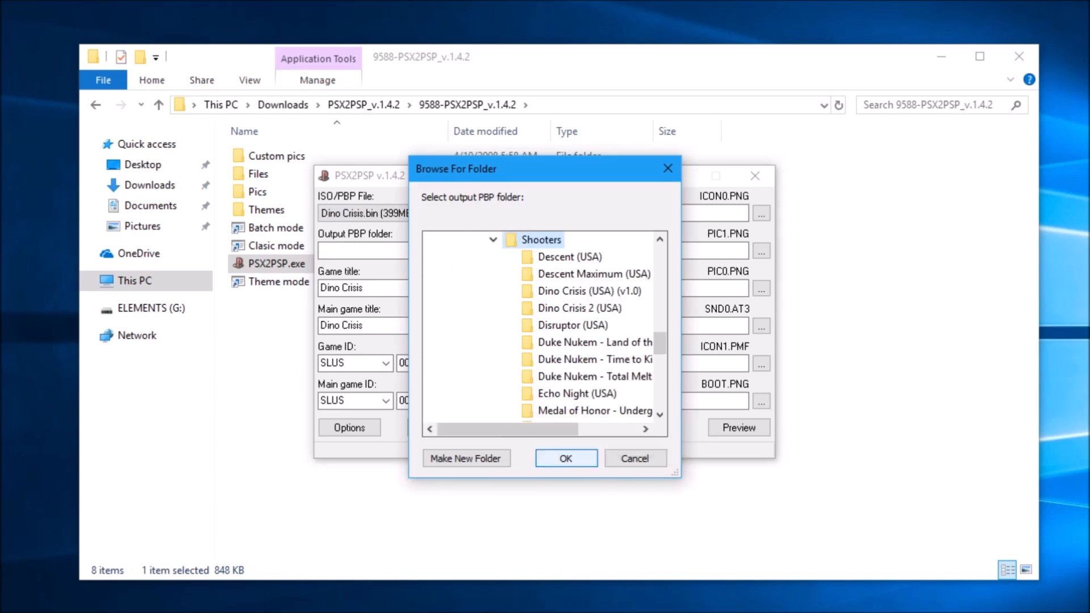
click(565, 458)
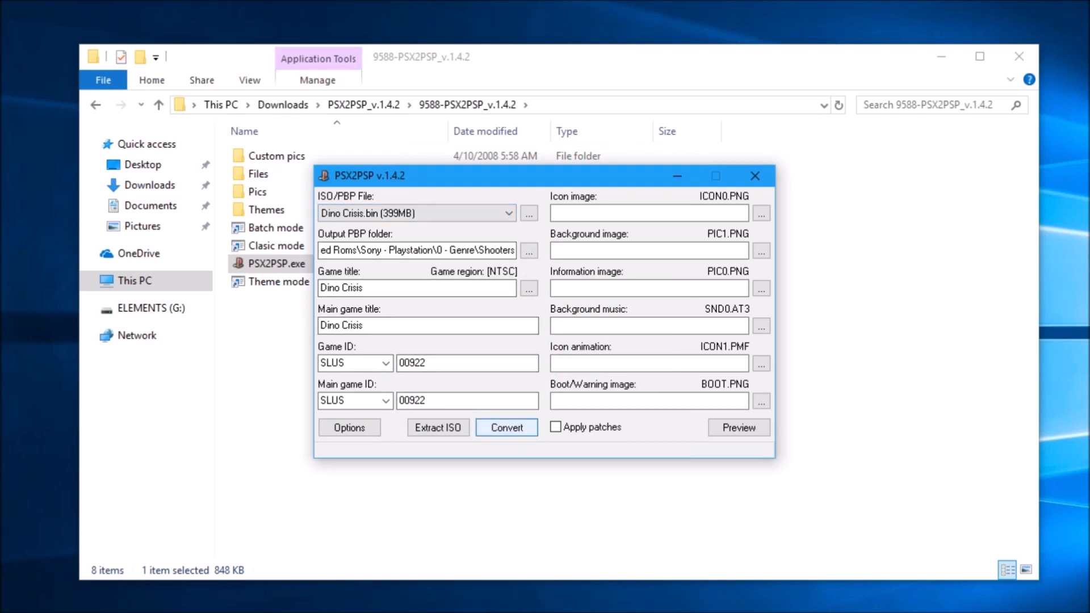
Convert Dino Crisis to PBP (32% compression), then go to the ELEMENTS (G:) drive.
click(506, 427)
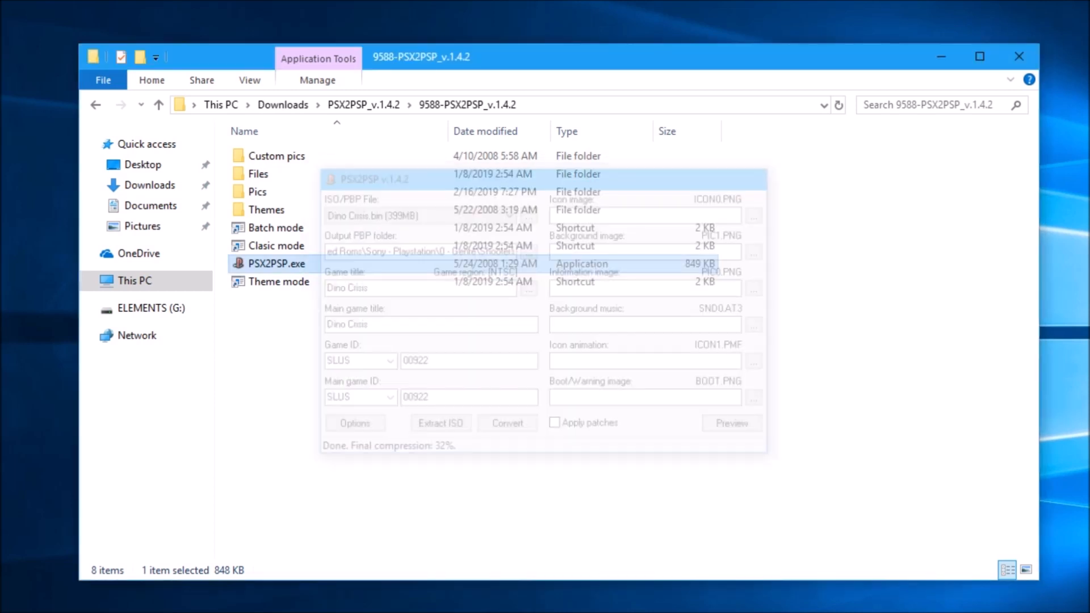
click(152, 308)
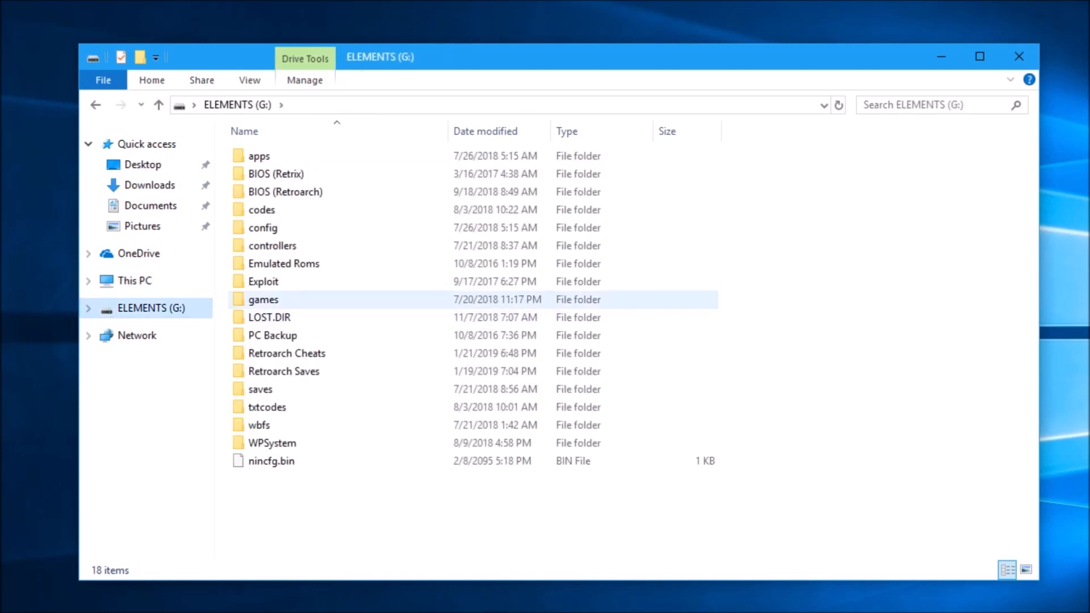
Browse to Emulated Roms\Sony - Playstation\0 - Genre\Shooters and select EBOOT.PBP.
double_click(284, 264)
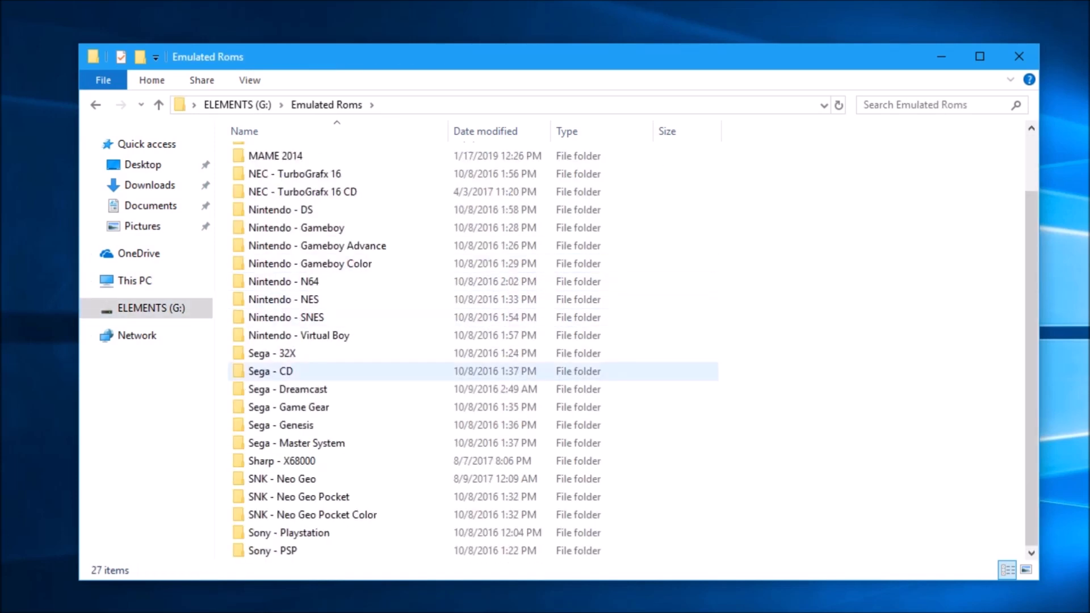
double_click(288, 532)
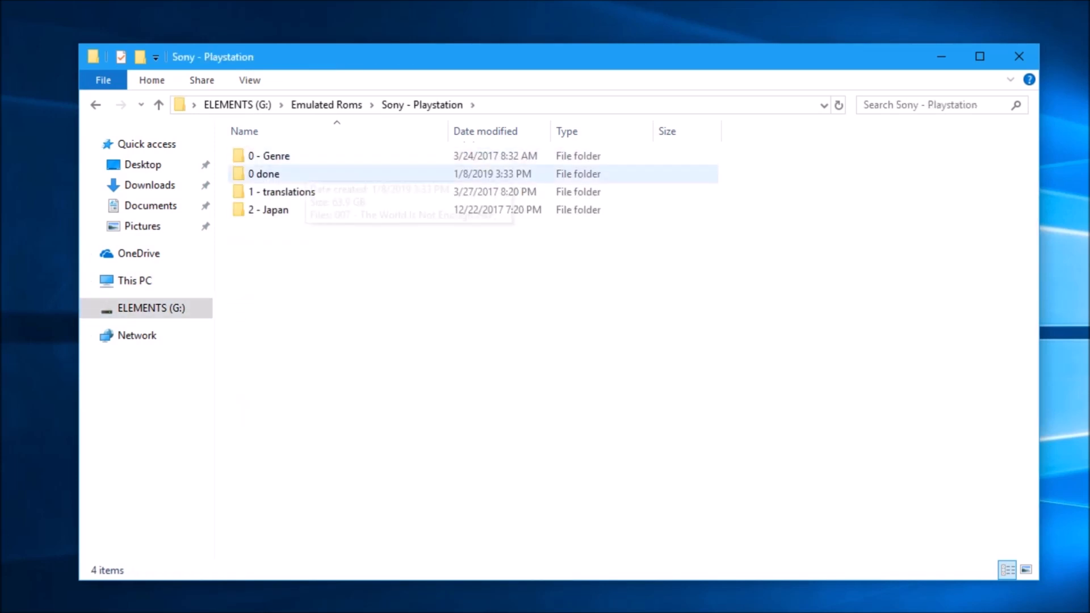
double_click(267, 155)
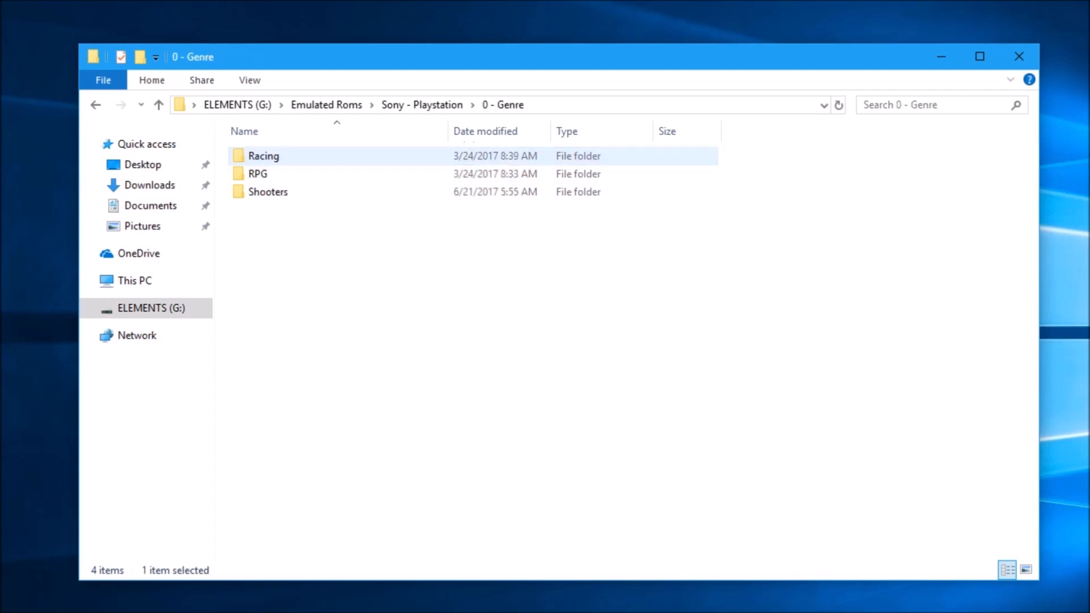
double_click(267, 192)
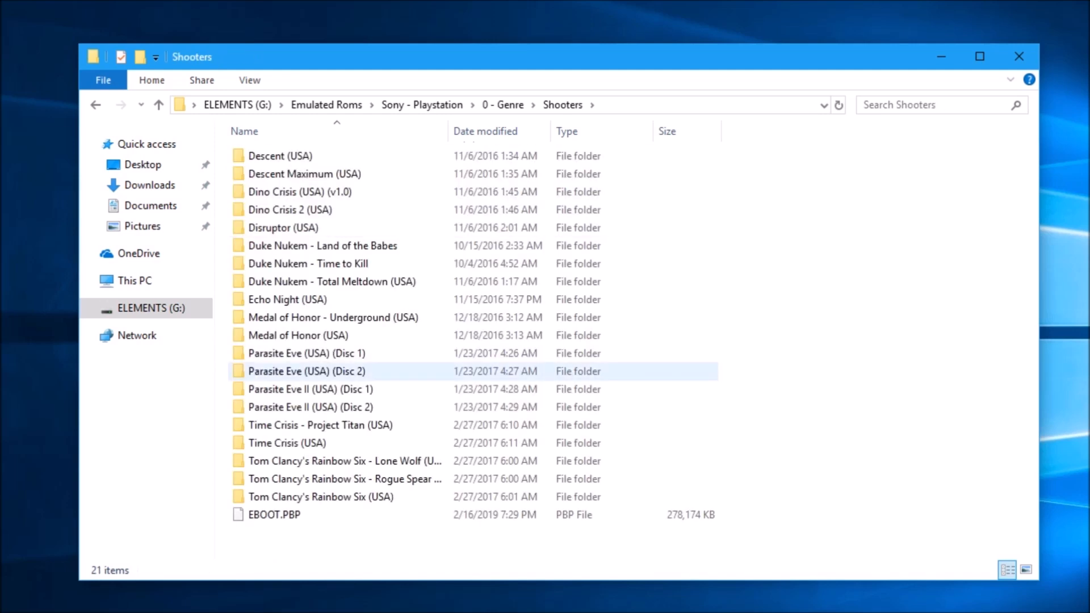
click(278, 514)
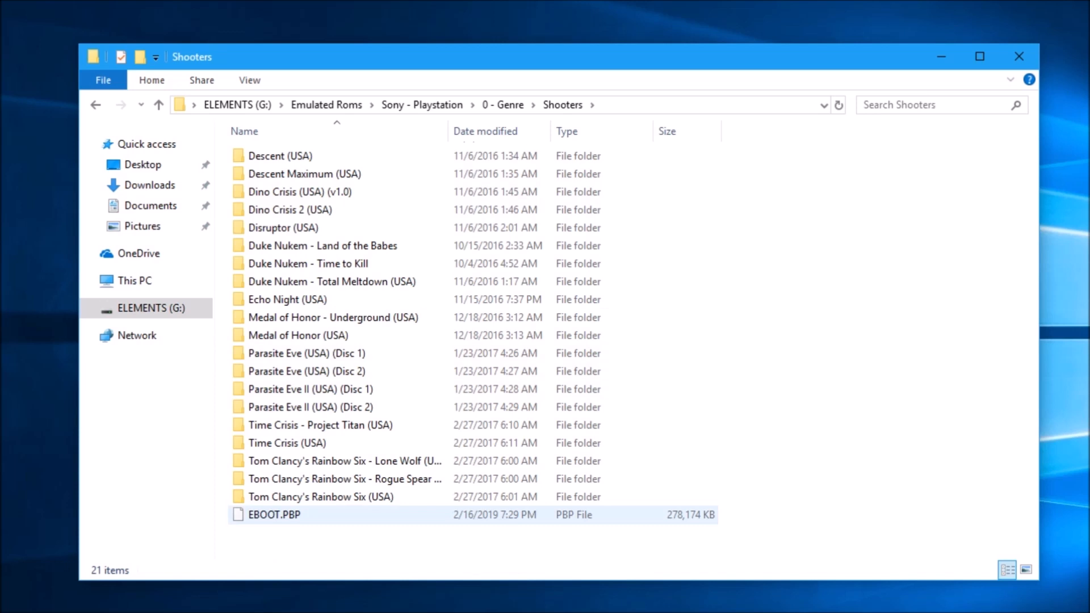
mouse_move(321, 496)
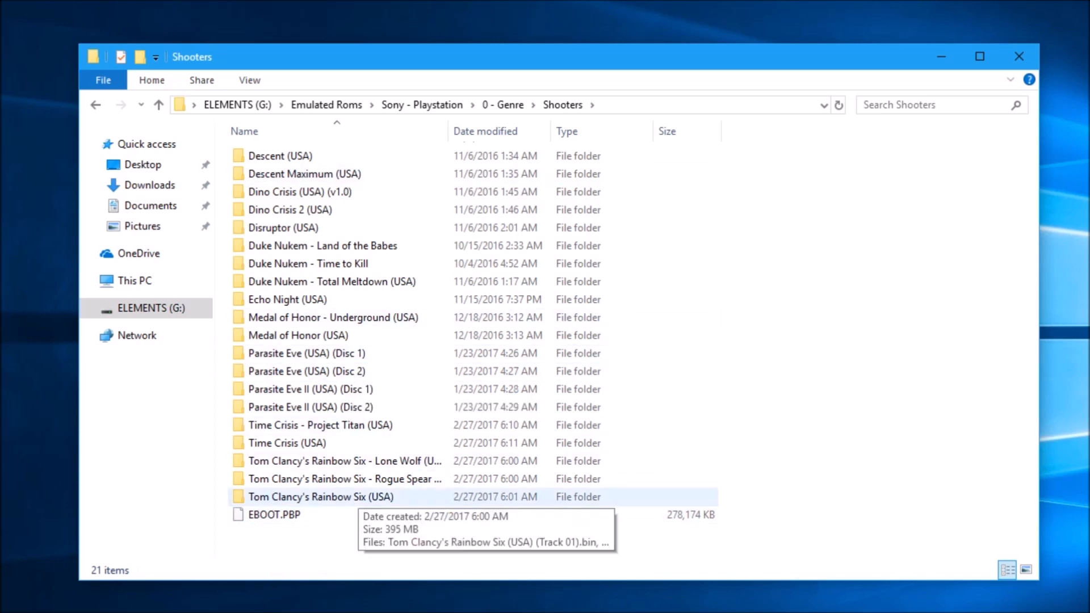
mouse_move(275, 514)
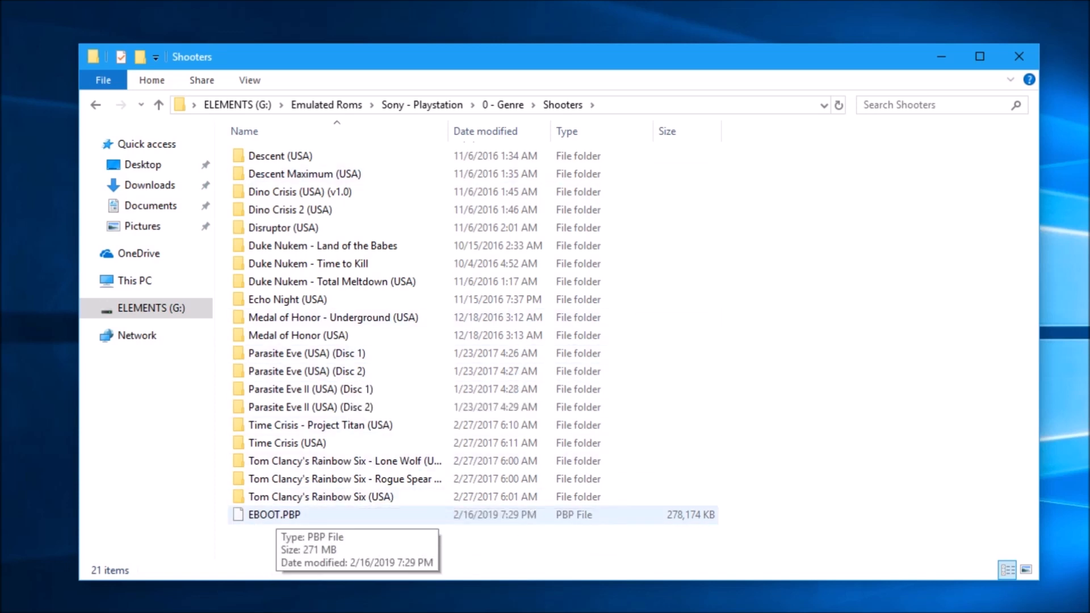
click(274, 514)
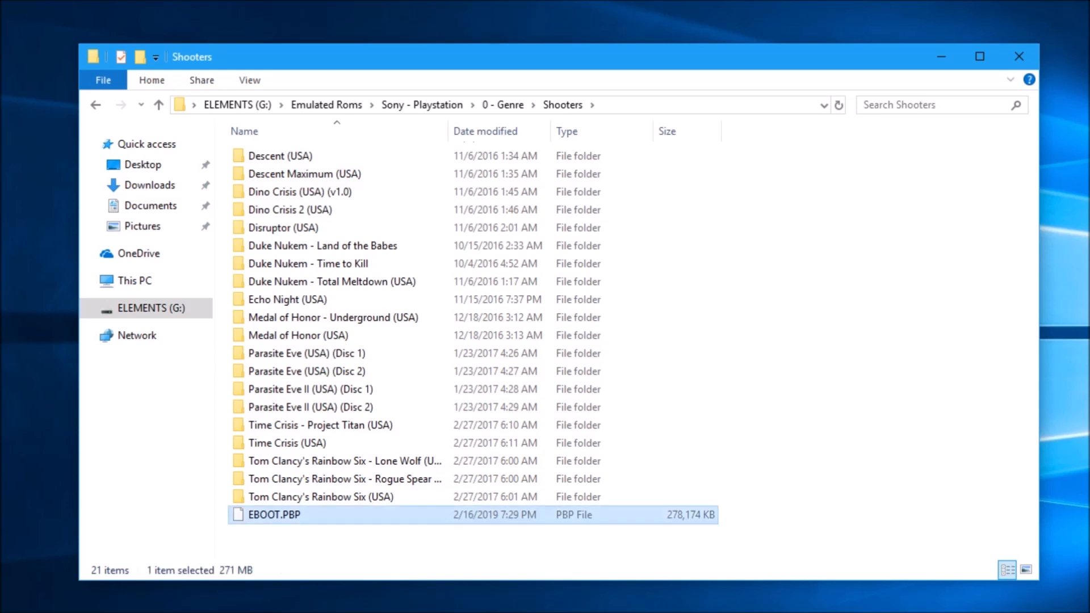
Rename EBOOT.PBP to Dino Crisis.PBP.
click(275, 515)
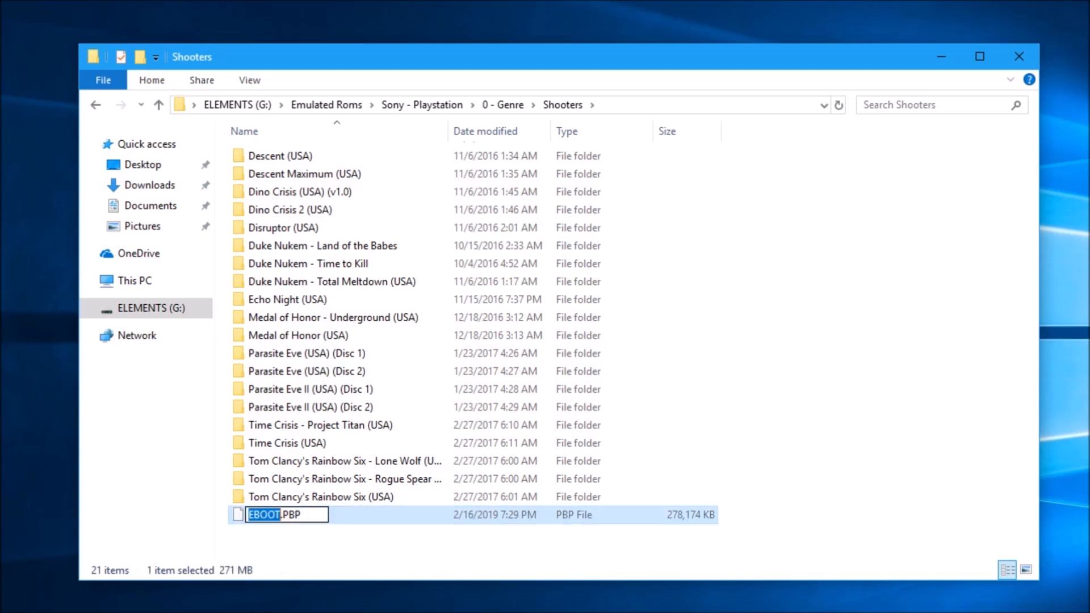
text(Dino Cri.PBP)
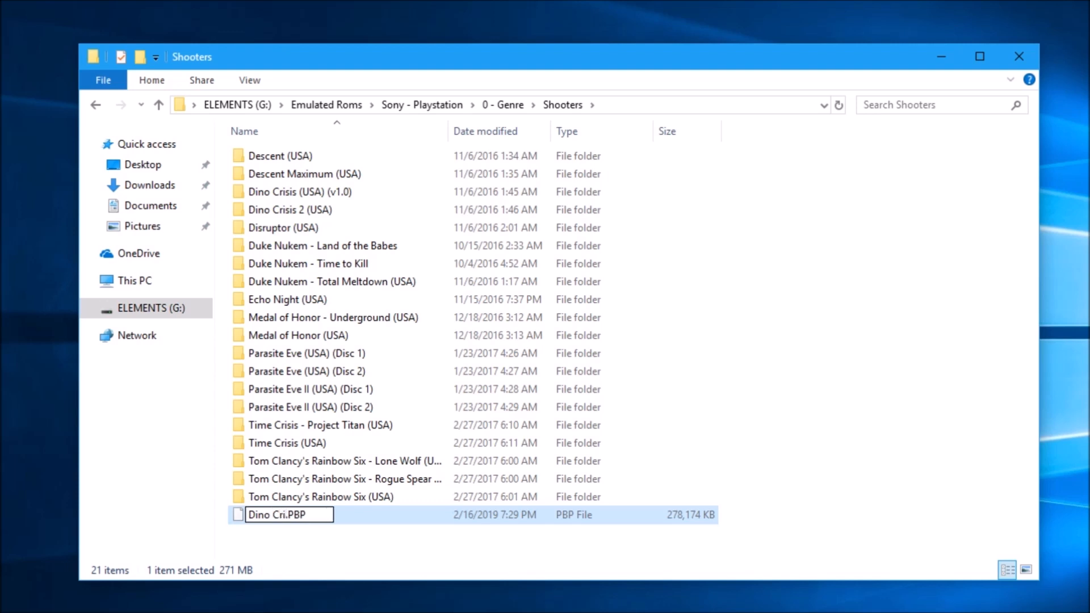
text(sis)
key(Return)
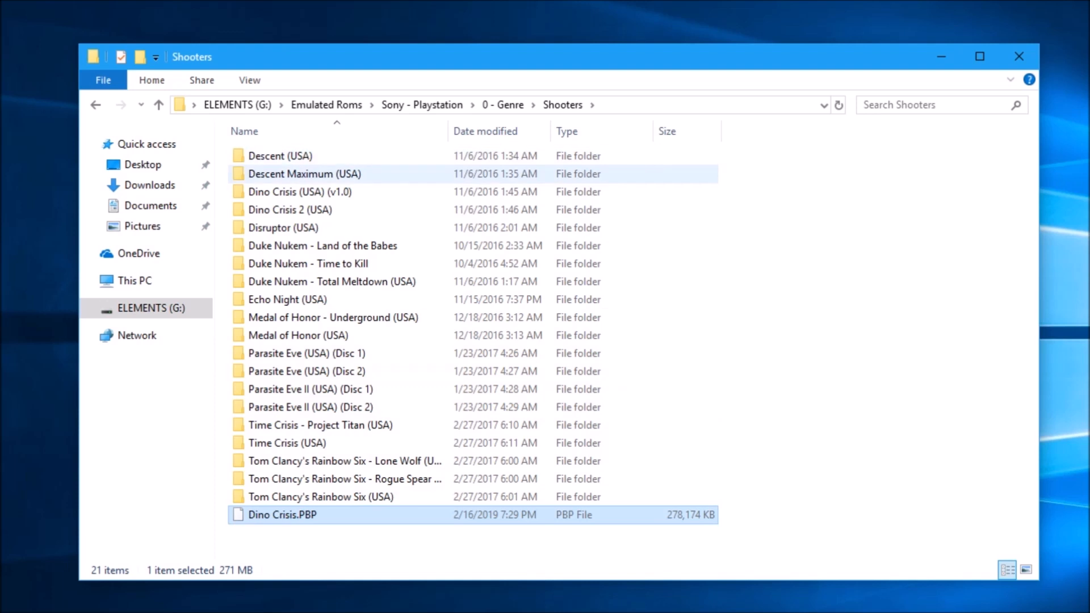
Open the original Dino Crisis (USA) (v1.0) folder.
click(305, 191)
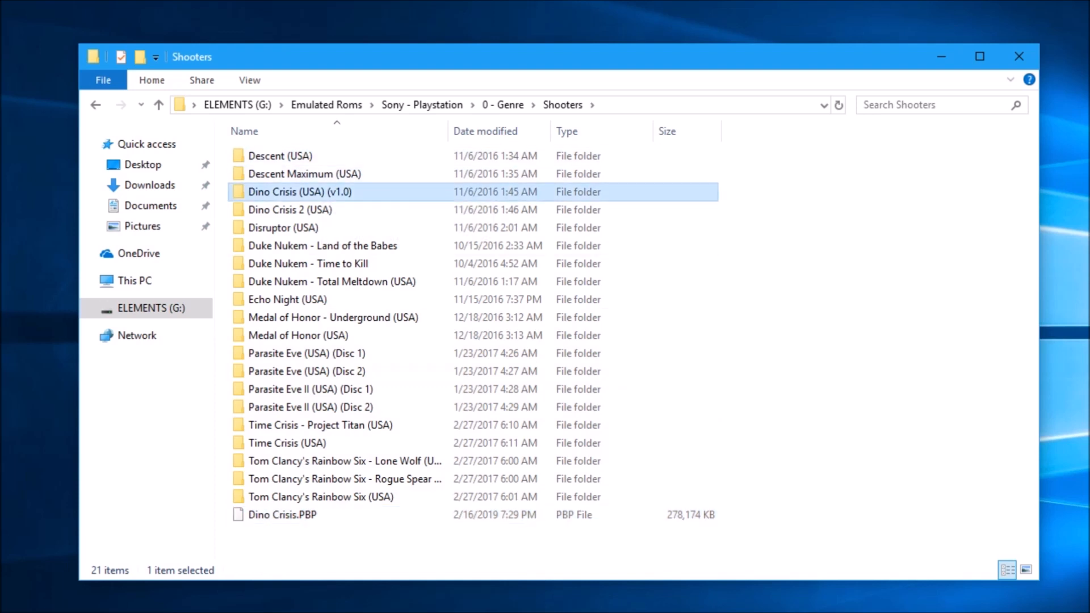
click(282, 514)
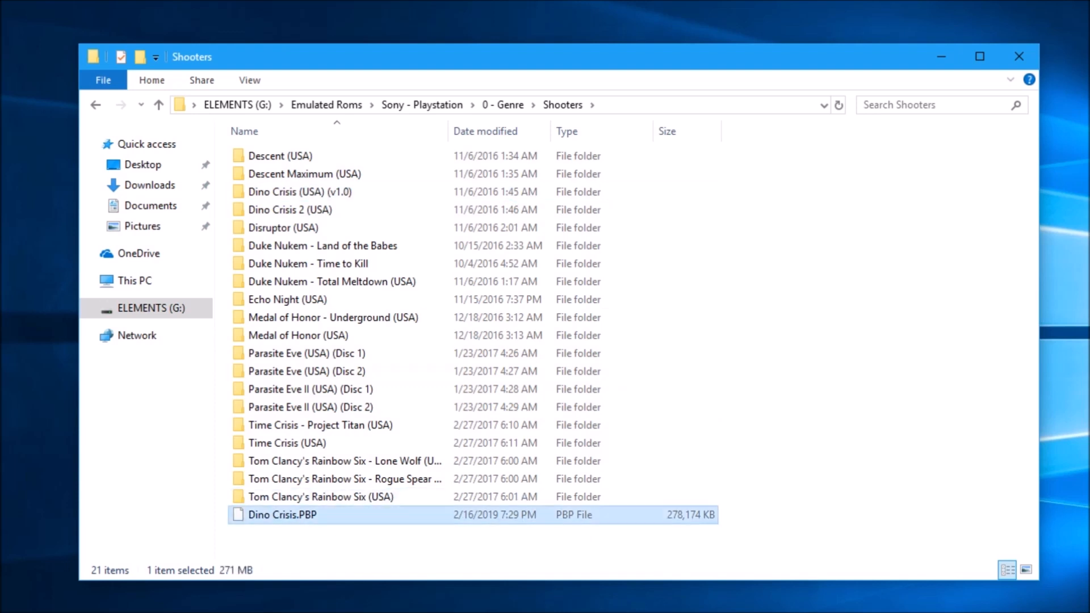
double_click(299, 192)
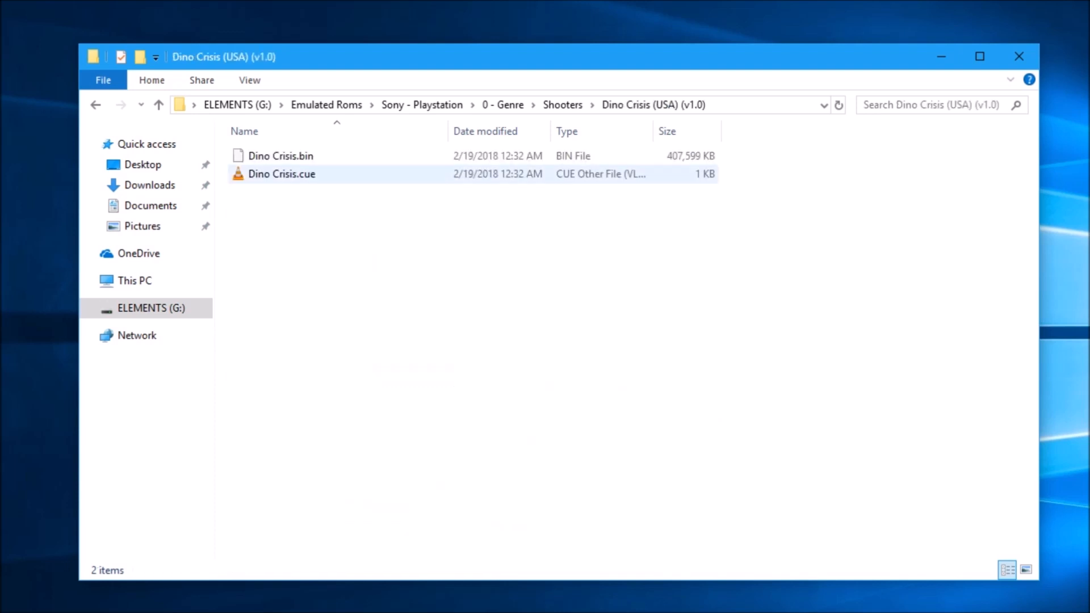
Check the bin and cue files, then delete the Dino Crisis (USA) (v1.0) folder from Shooters.
key(ctrl+a)
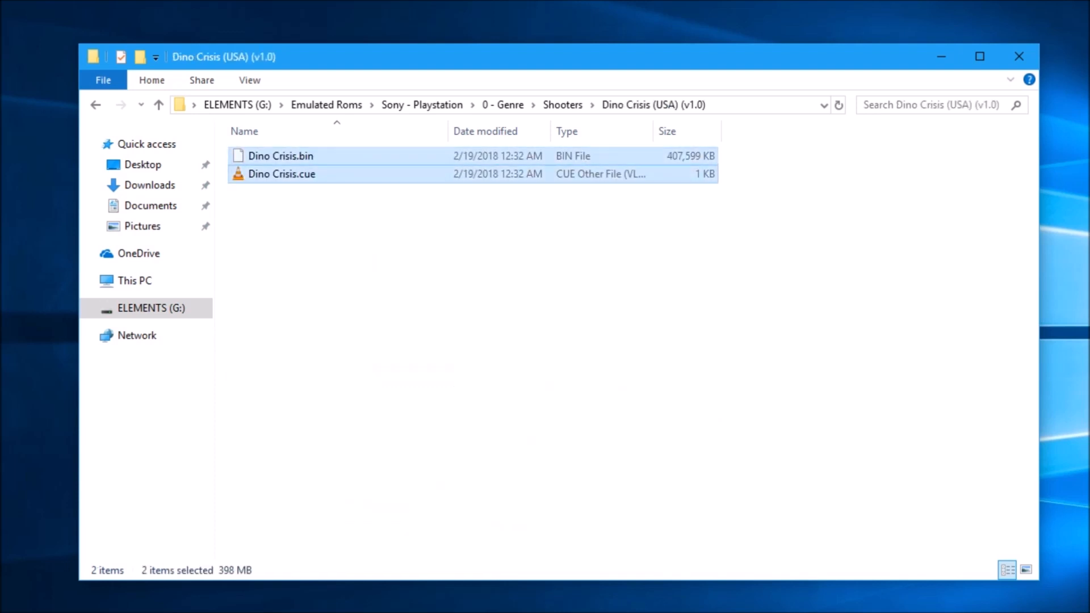
click(158, 106)
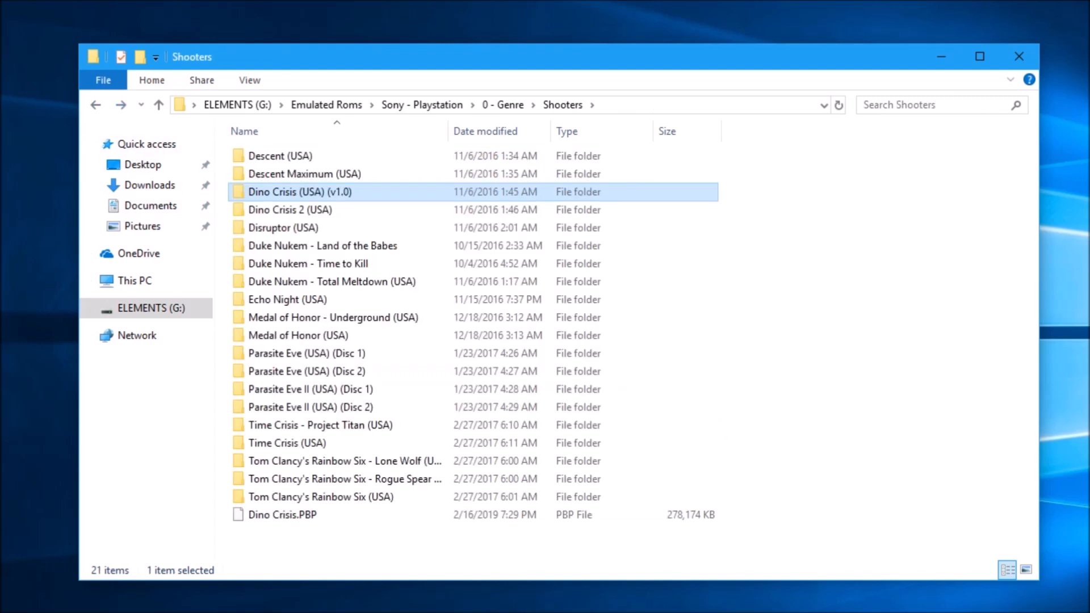
key(Delete)
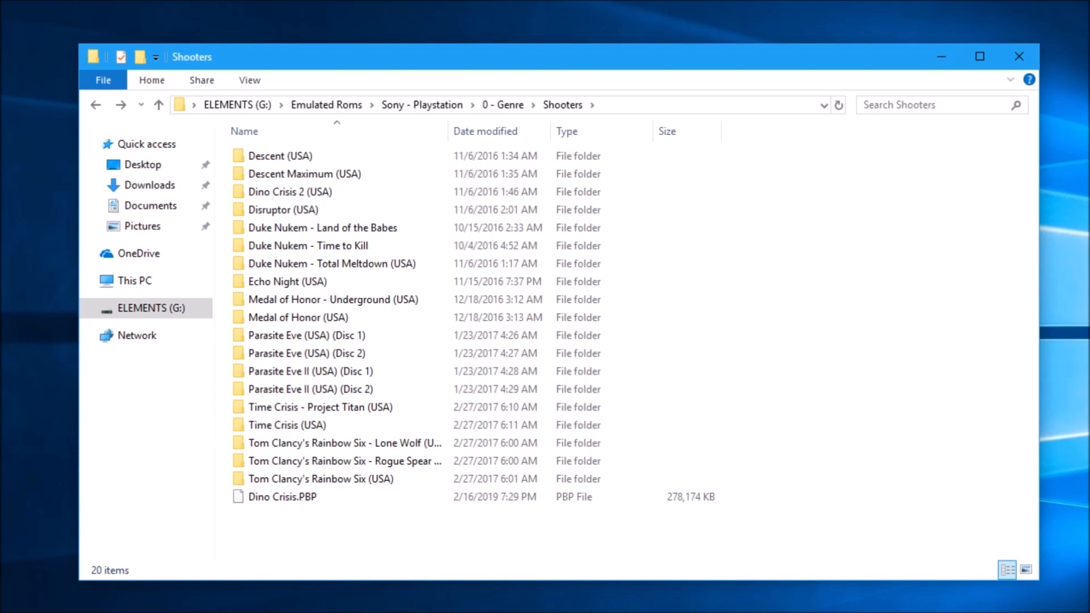
click(320, 478)
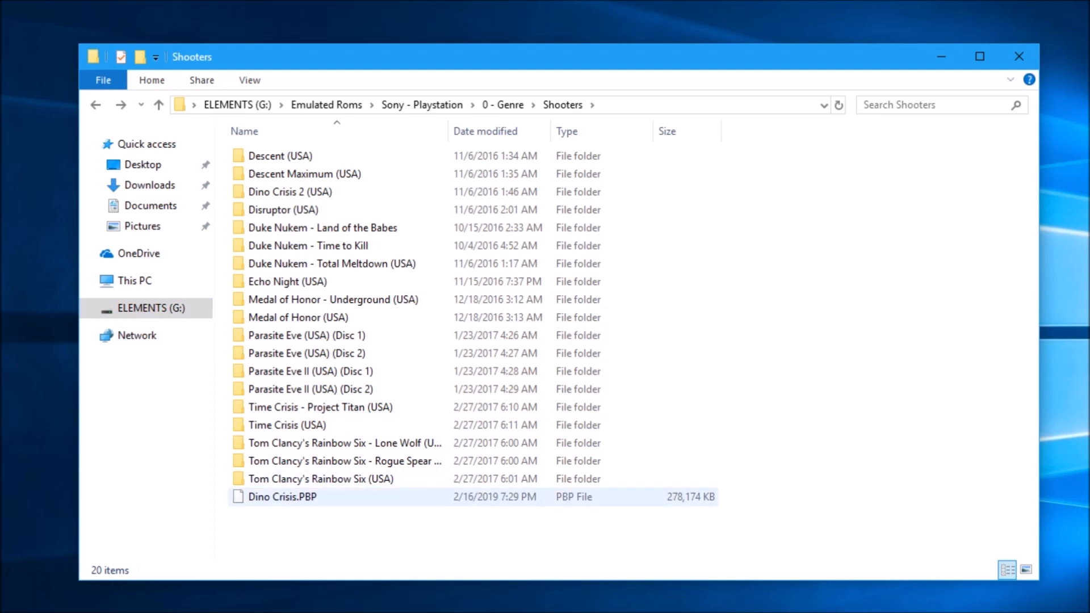
click(473, 536)
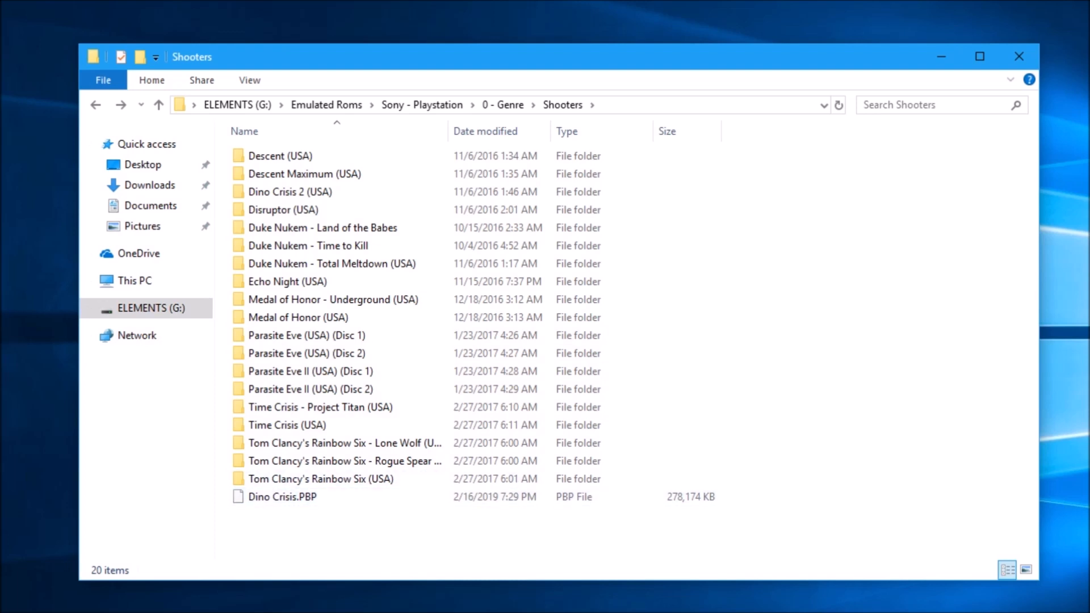